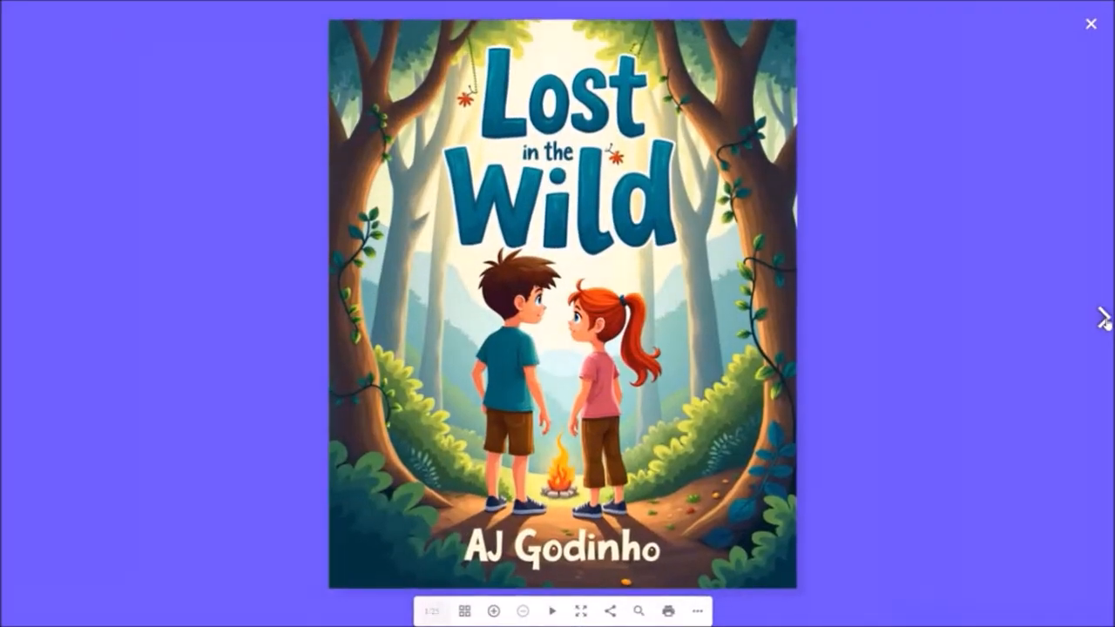
# Page through three spreads of 'Lost in the Wild' and close the flipbook viewer.
pyautogui.click(1098, 318)
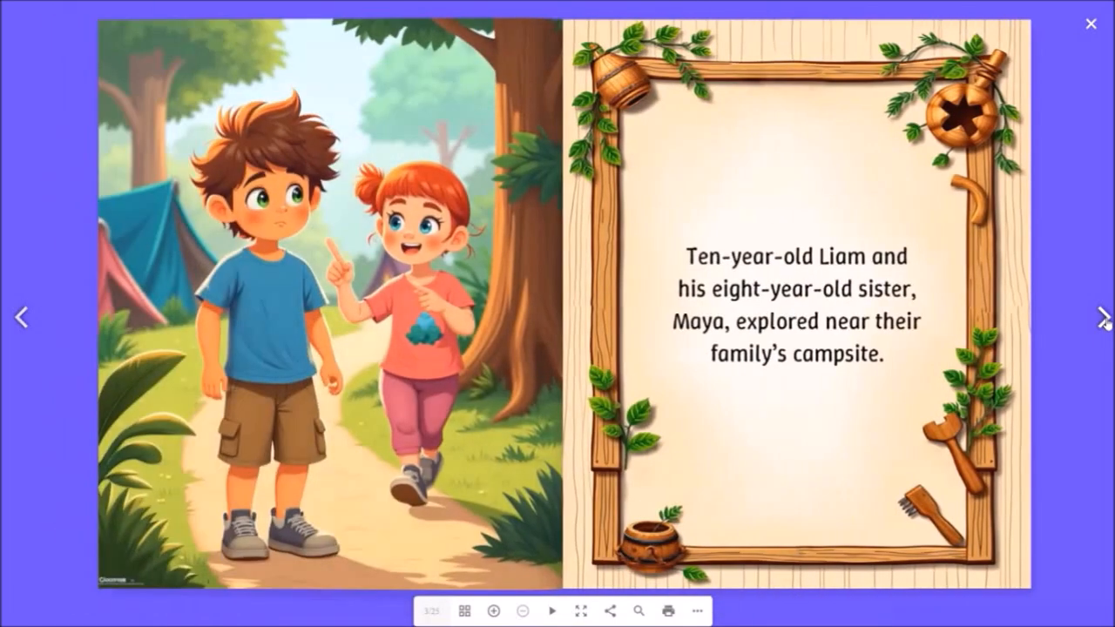
pyautogui.click(1099, 319)
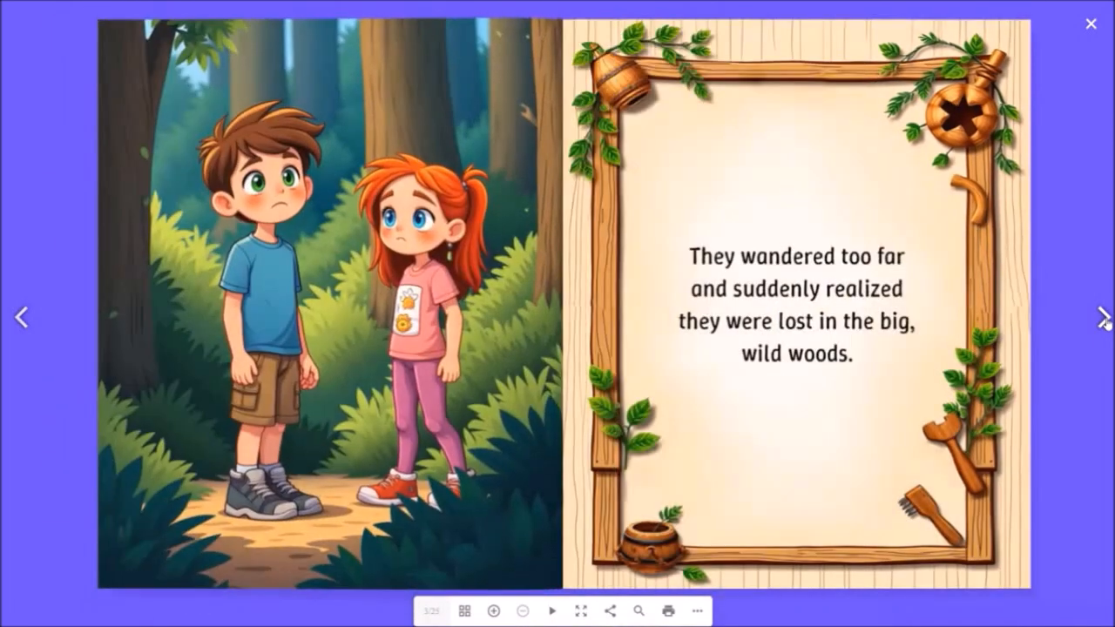
pyautogui.click(1099, 319)
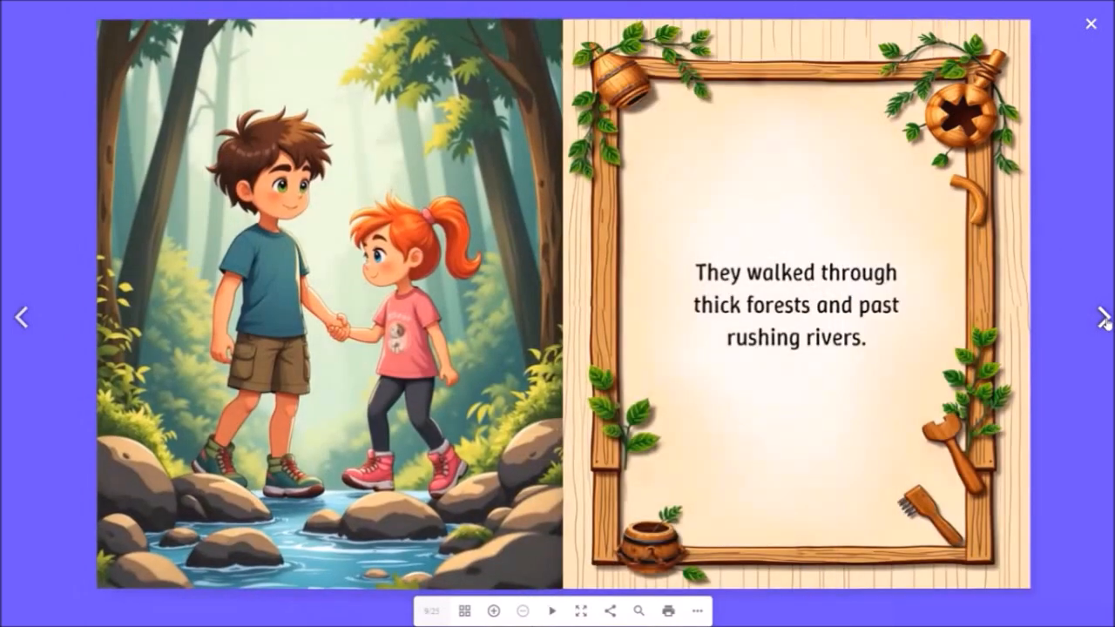
pyautogui.click(1090, 23)
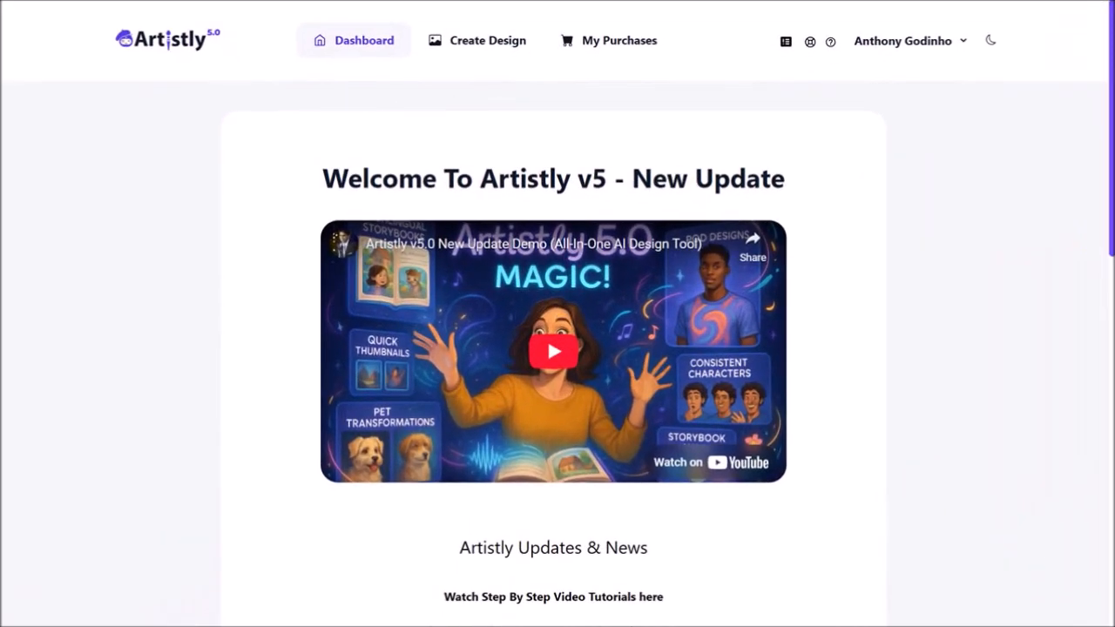
# Open Create Design, go to AI Design Agents, and pick the Book Cover agent.
pyautogui.click(478, 40)
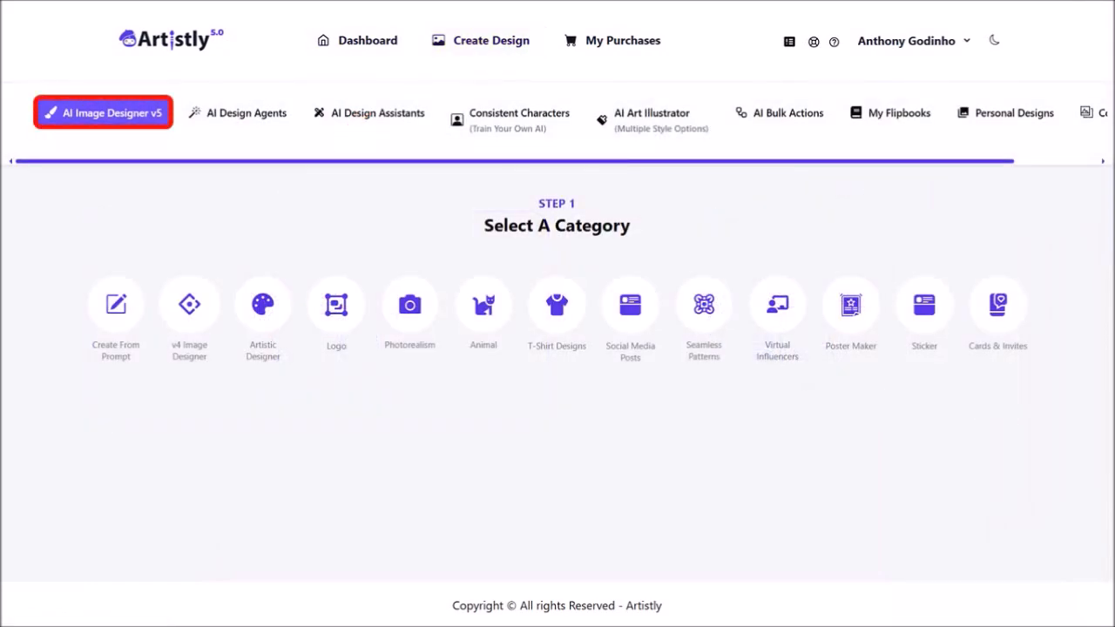
pyautogui.click(236, 112)
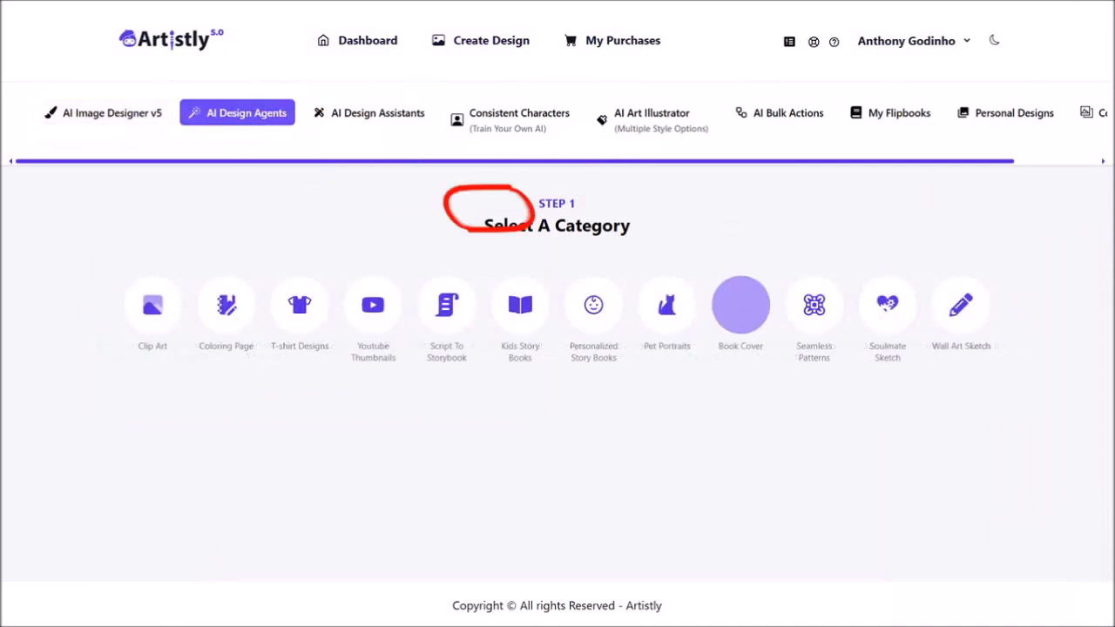
pyautogui.click(741, 304)
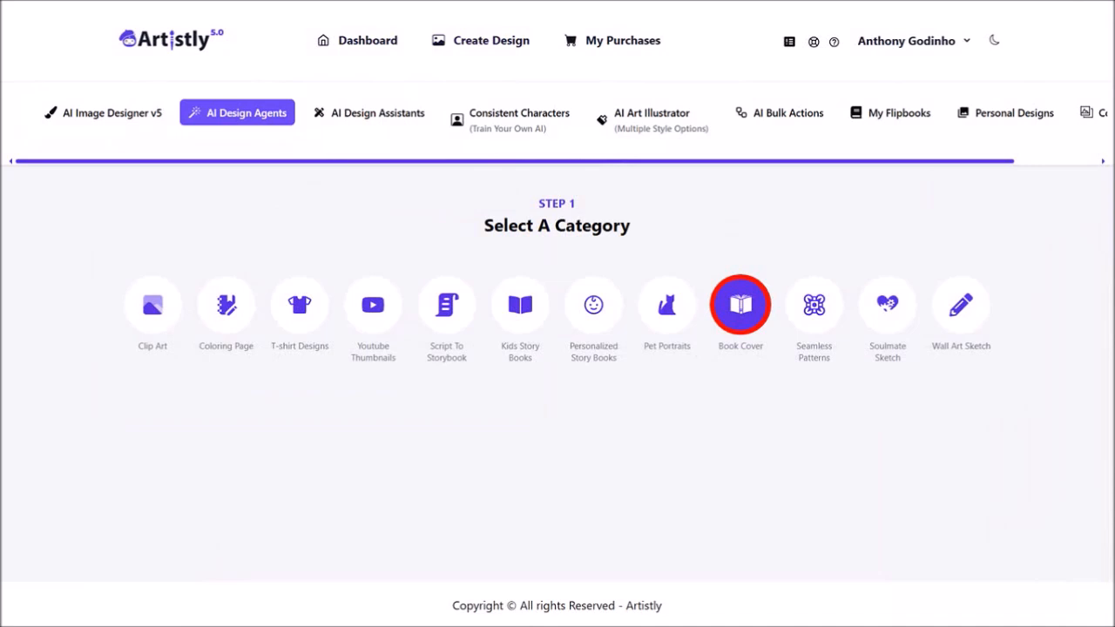
pyautogui.click(740, 305)
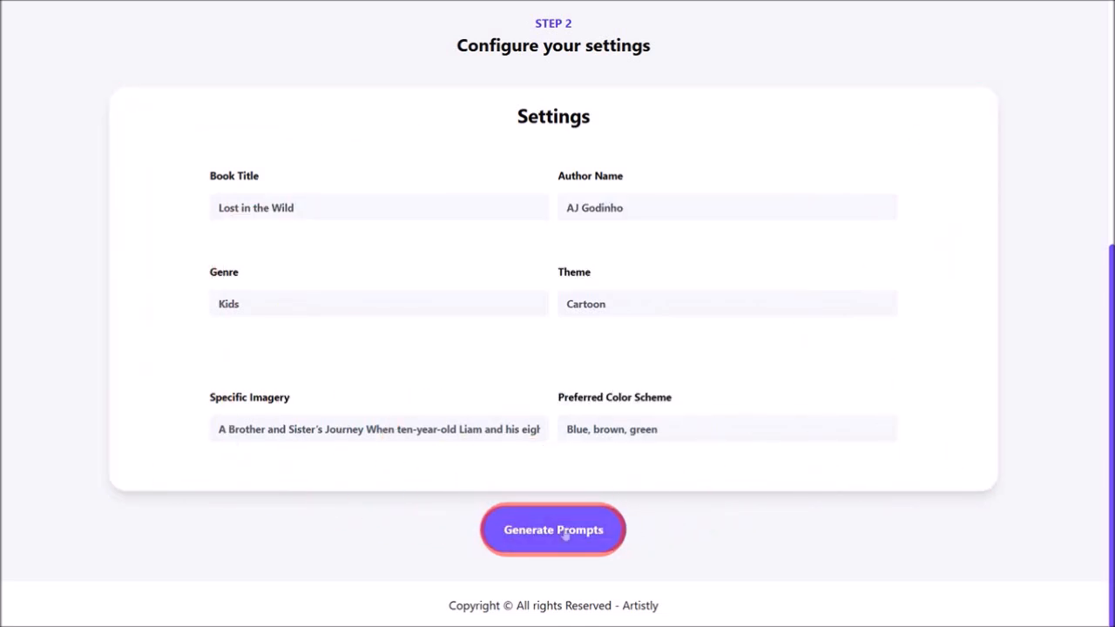
# Generate cover prompts for the Kids, Cartoon-themed 'Lost in the Wild' by AJ Godinho.
pyautogui.click(552, 530)
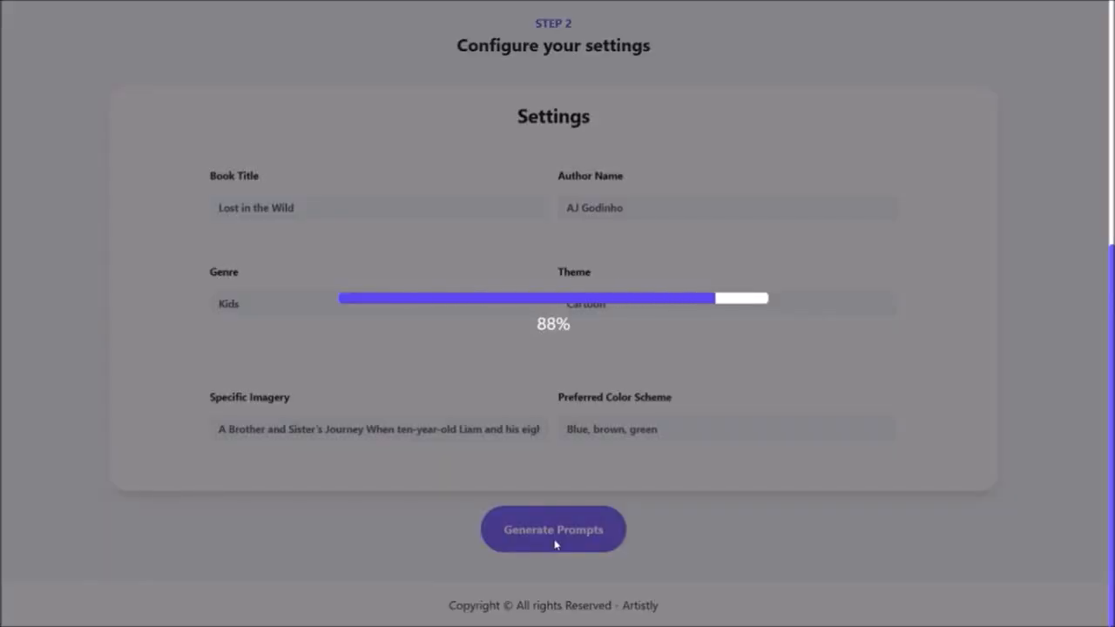
pyautogui.click(552, 529)
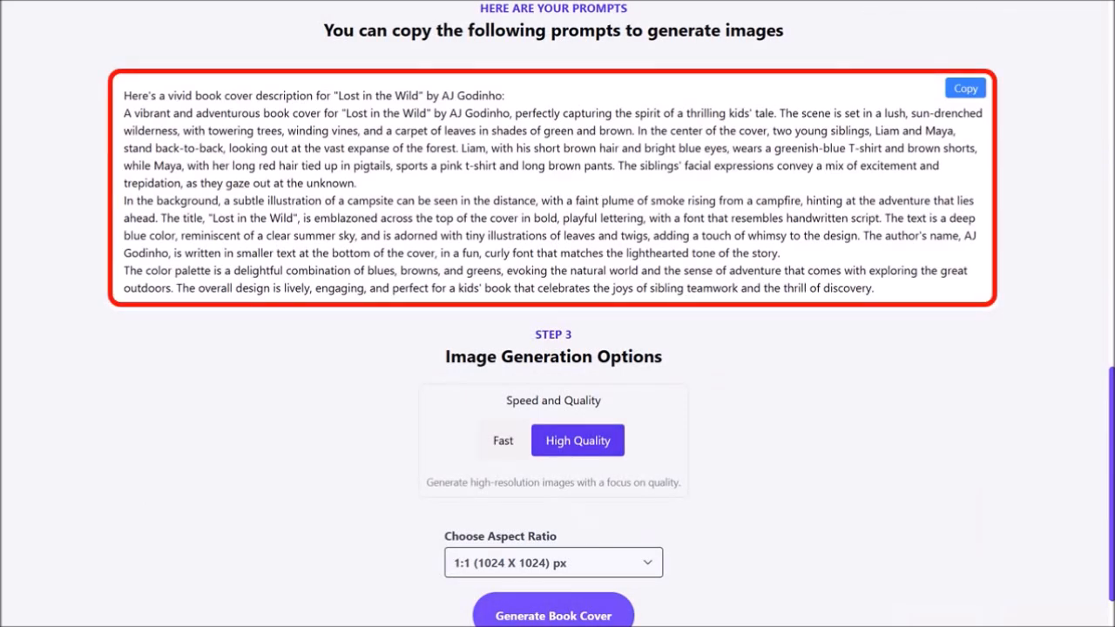
# Choose the 4:5 (896 X 1088) px aspect ratio and generate the book cover.
pyautogui.click(965, 87)
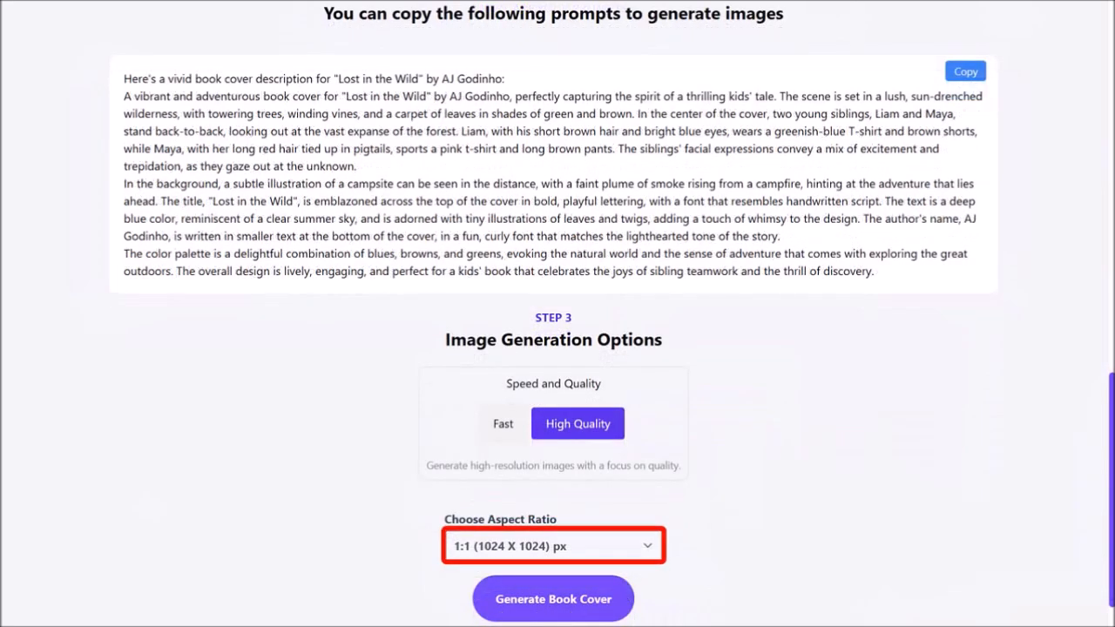
pyautogui.click(554, 545)
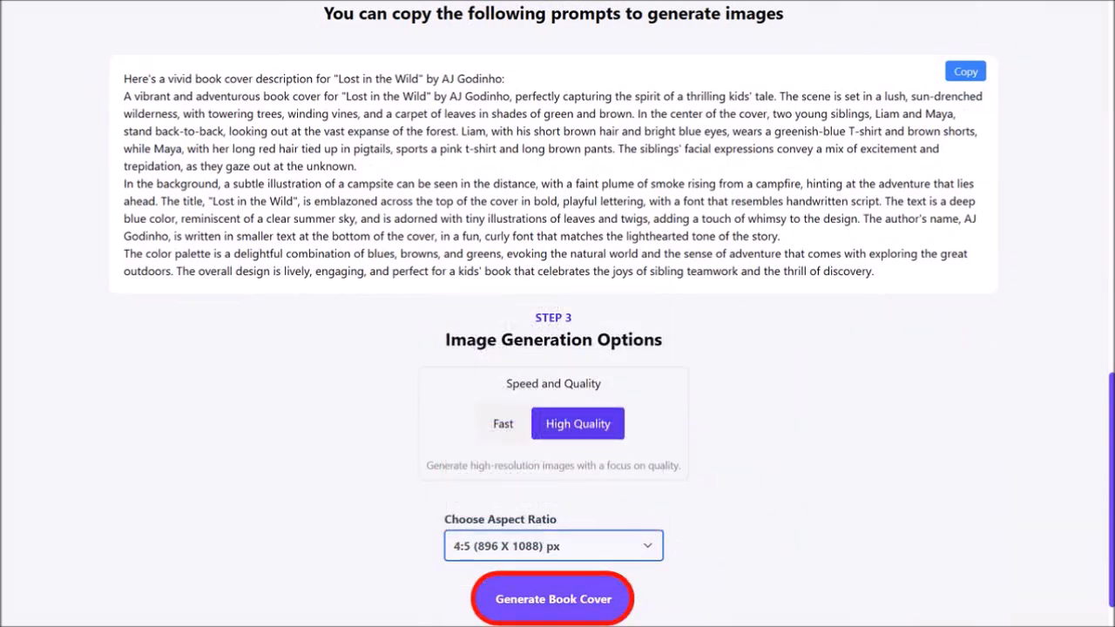
pyautogui.click(552, 600)
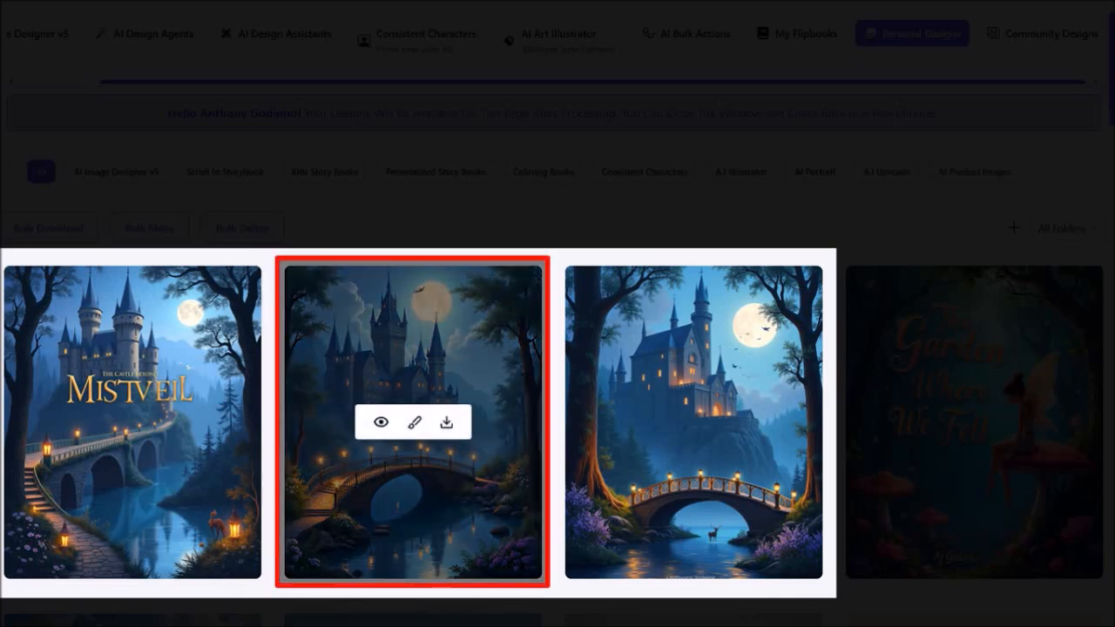
pyautogui.moveTo(381, 422)
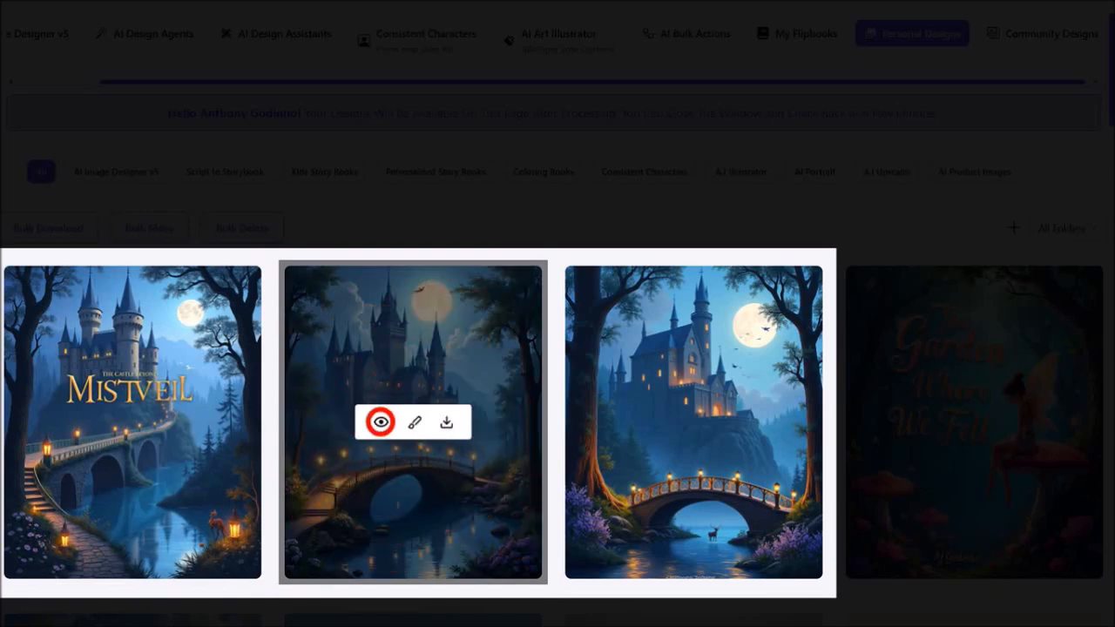
# View the castle cover's details, then switch to AI Design Assistants.
pyautogui.click(380, 422)
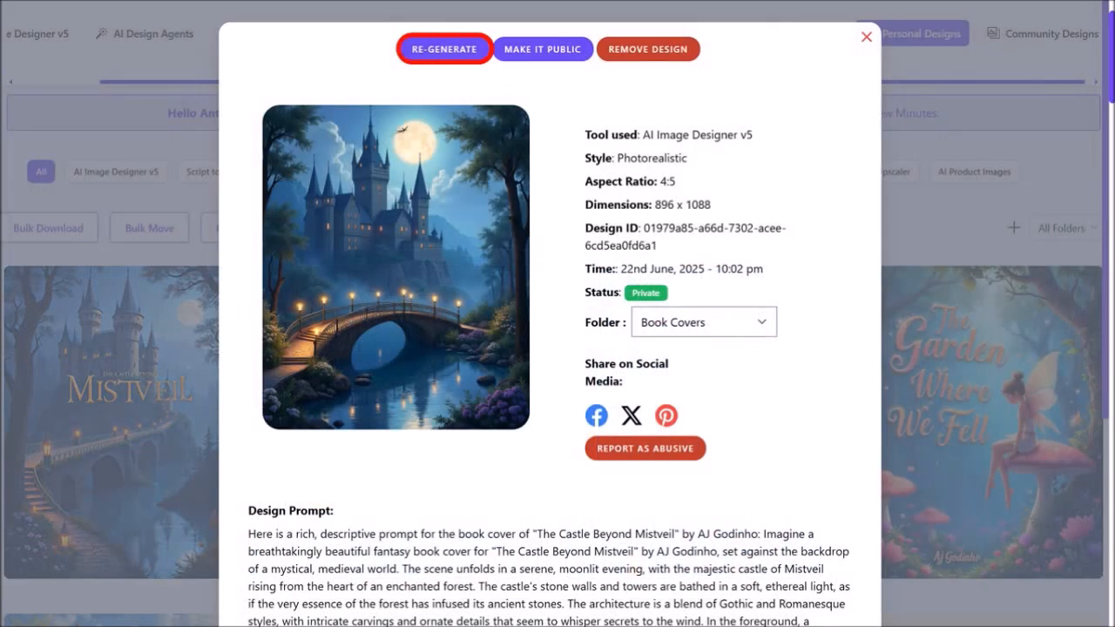
pyautogui.click(866, 37)
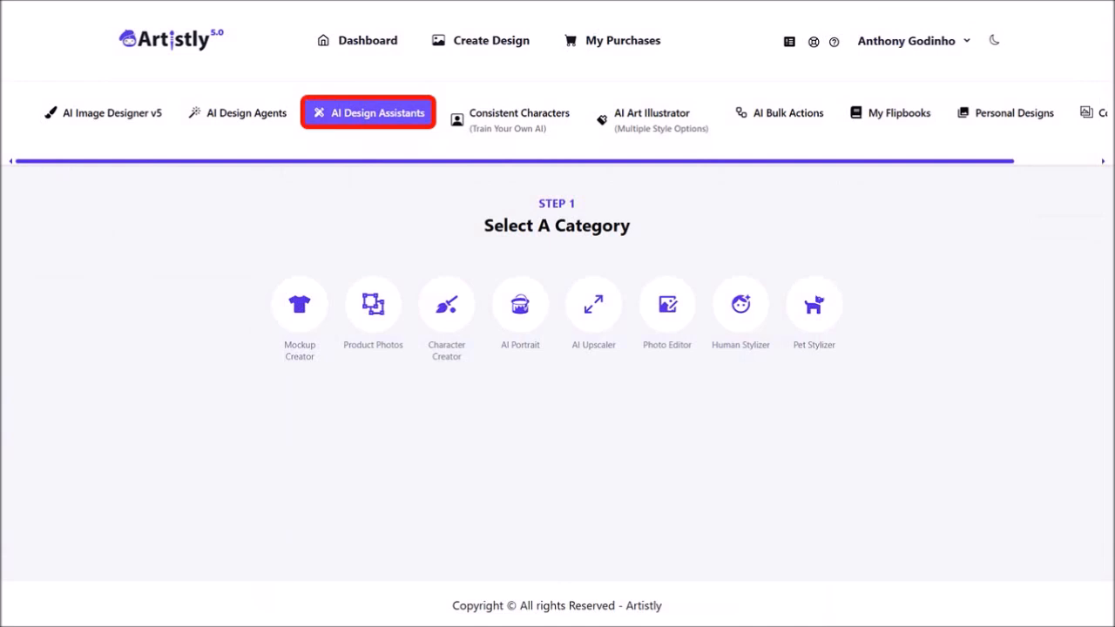
# In Photo Editor, pick the Mistveil cover from the library's Book Covers folder.
pyautogui.click(667, 304)
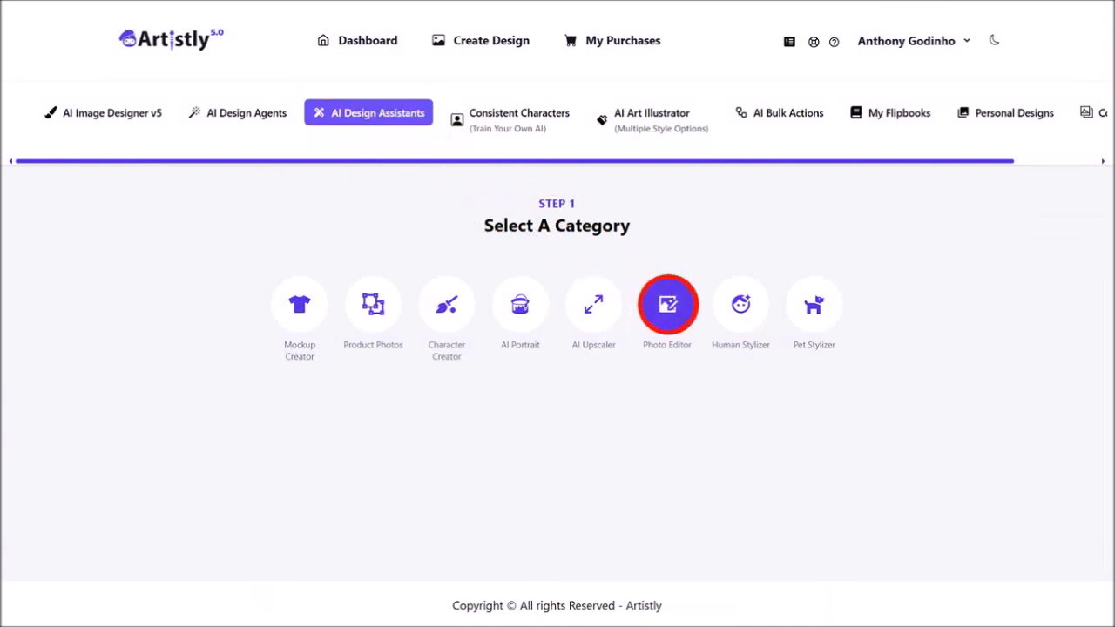
pyautogui.click(666, 304)
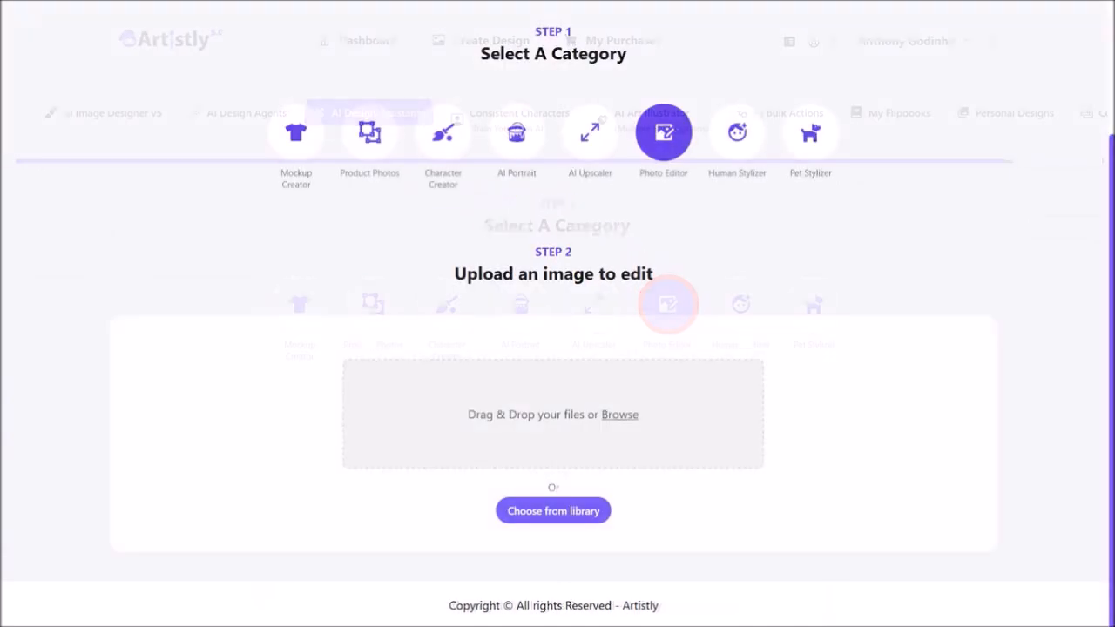
pyautogui.click(552, 511)
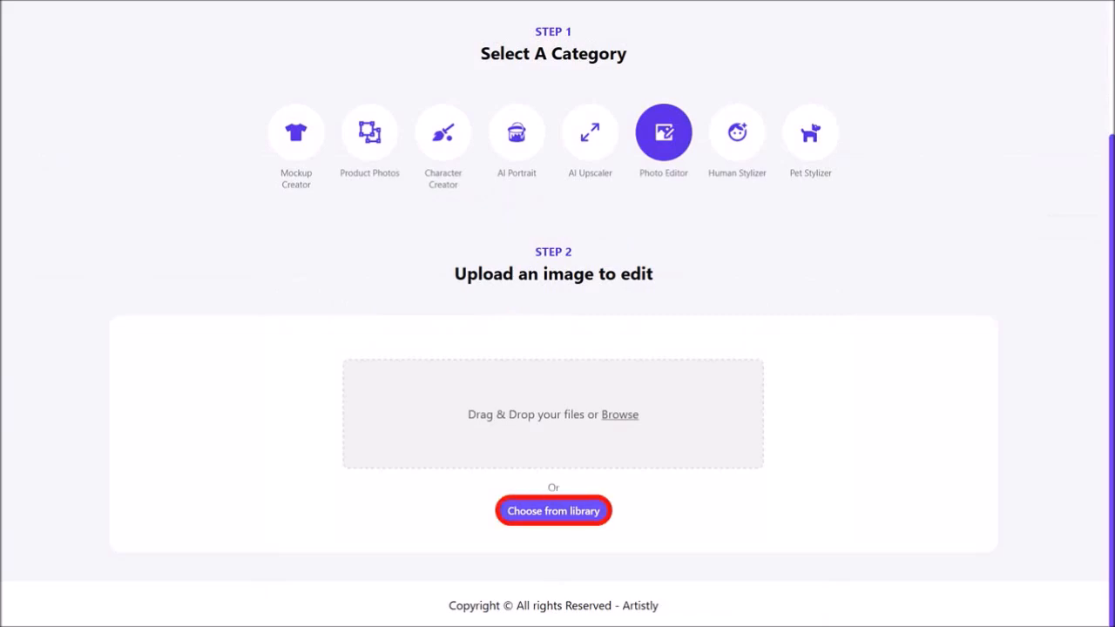
pyautogui.click(553, 510)
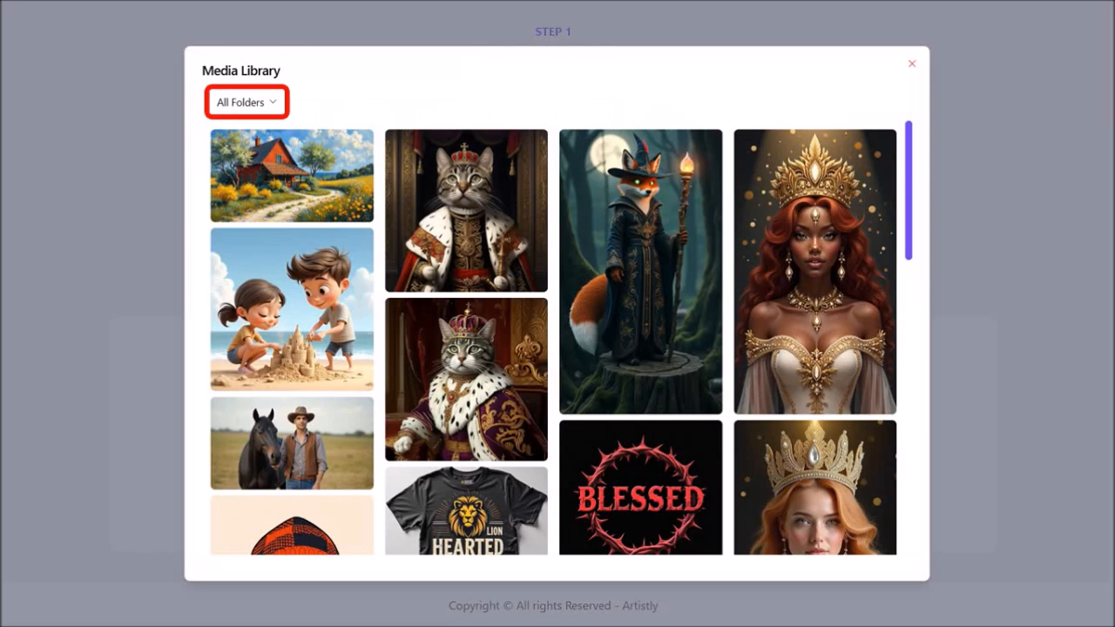
pyautogui.click(247, 102)
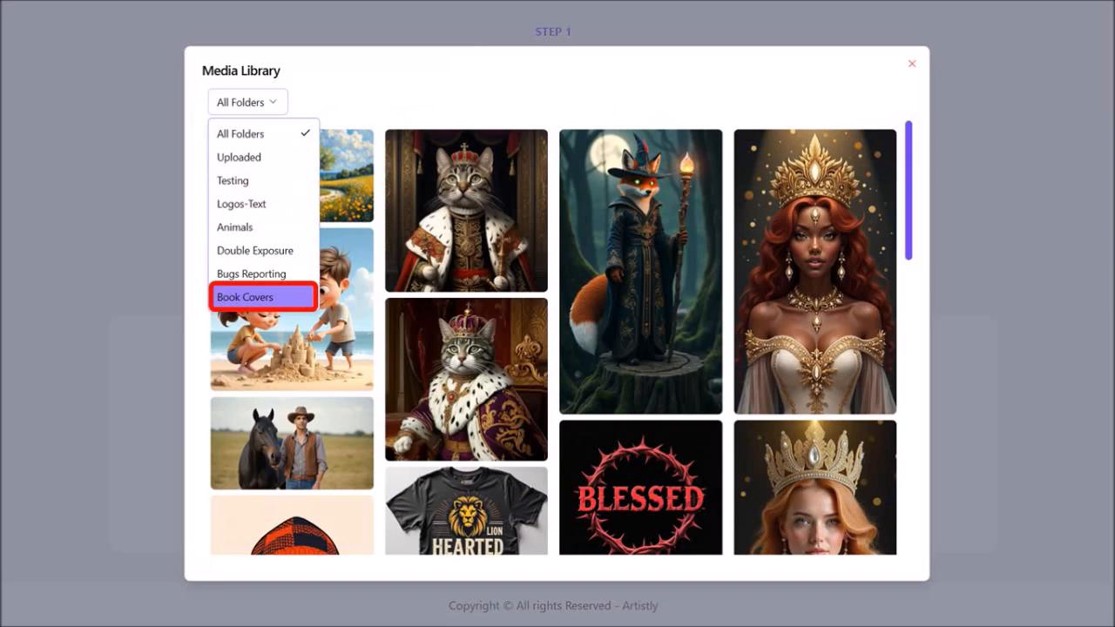
pyautogui.click(246, 296)
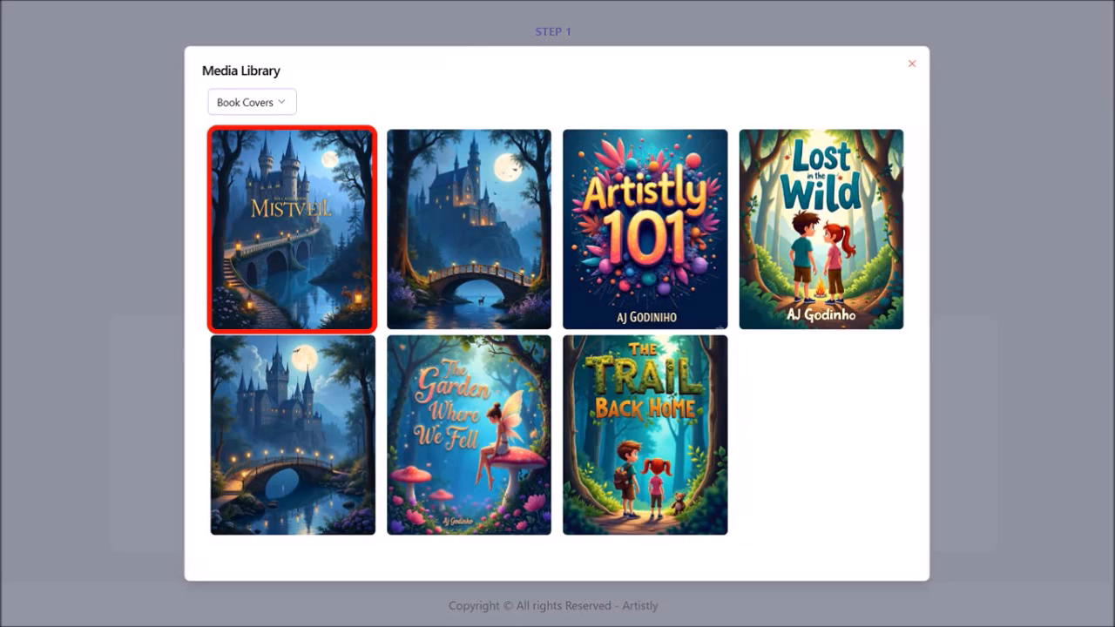
pyautogui.click(291, 230)
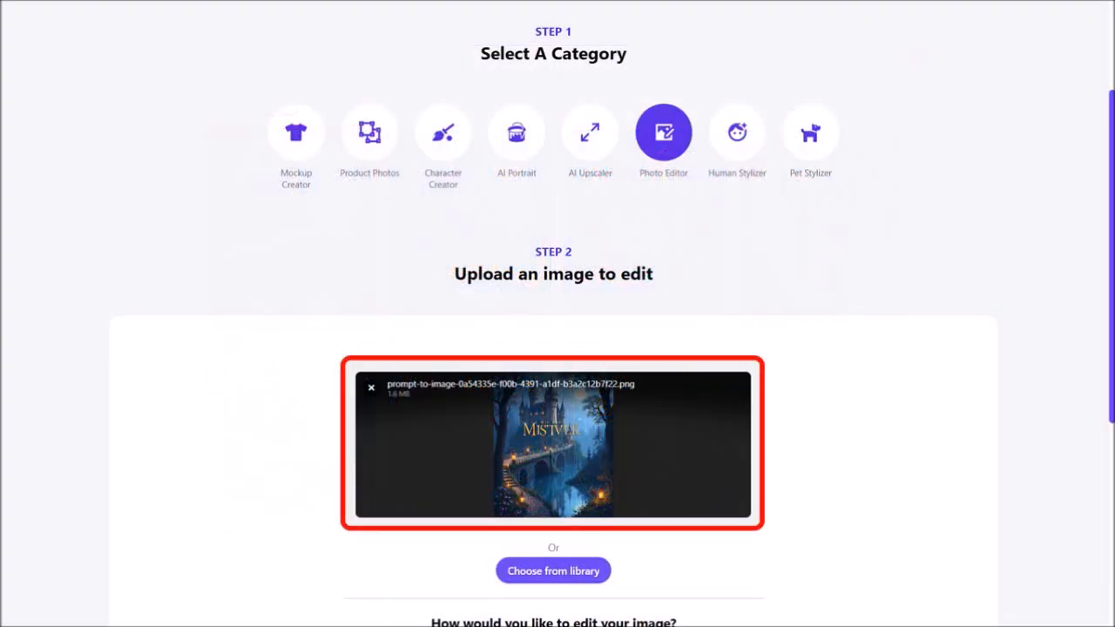
# Request adding author name "AJ Godinho" near the bottom in the same colour, and generate.
pyautogui.scroll(-3)
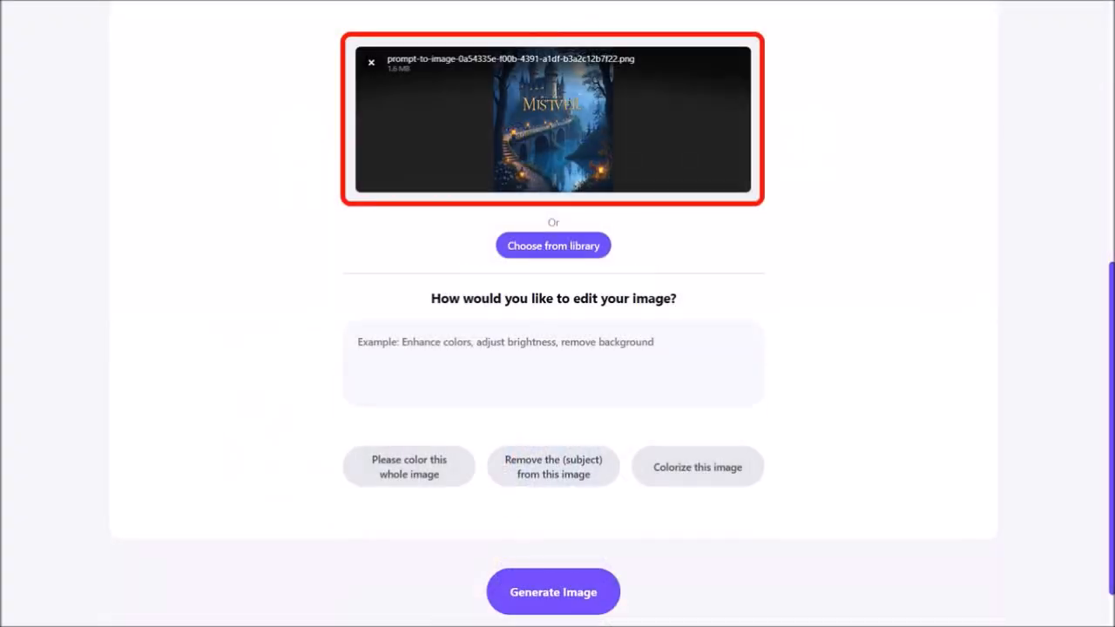
pyautogui.write('Towards the bottom of the page add the author name "AJ Godinho" keep the same color, font and style as the other title text, leave the image unaltered.')
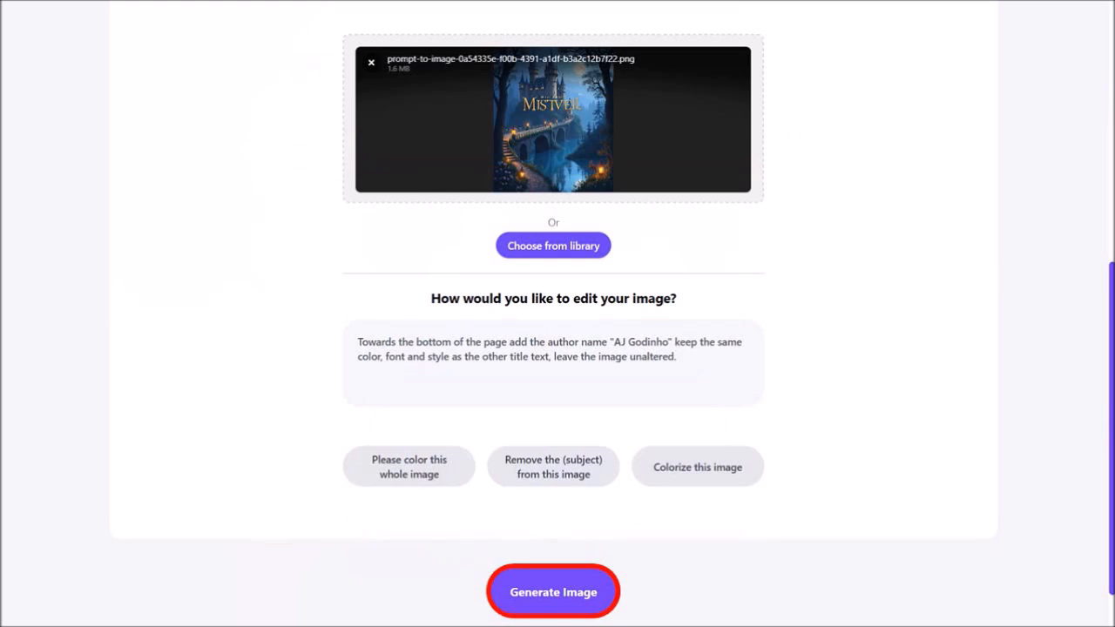
pyautogui.click(552, 591)
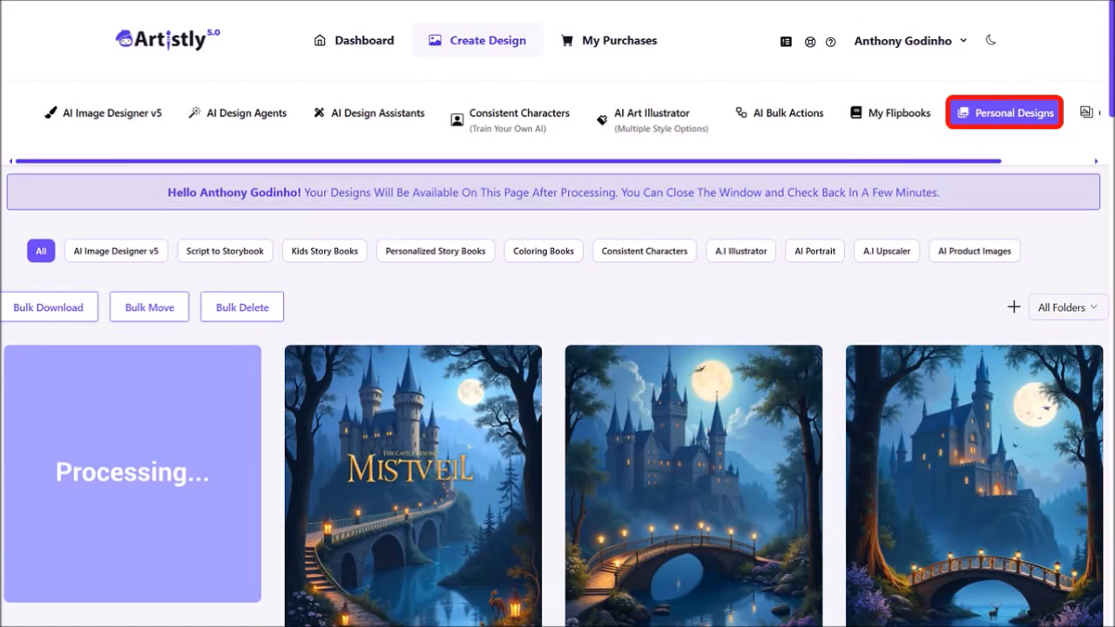
# Scroll Personal Designs to the edited Mistveil cover bearing 'AJ Godinho'.
pyautogui.scroll(-3)
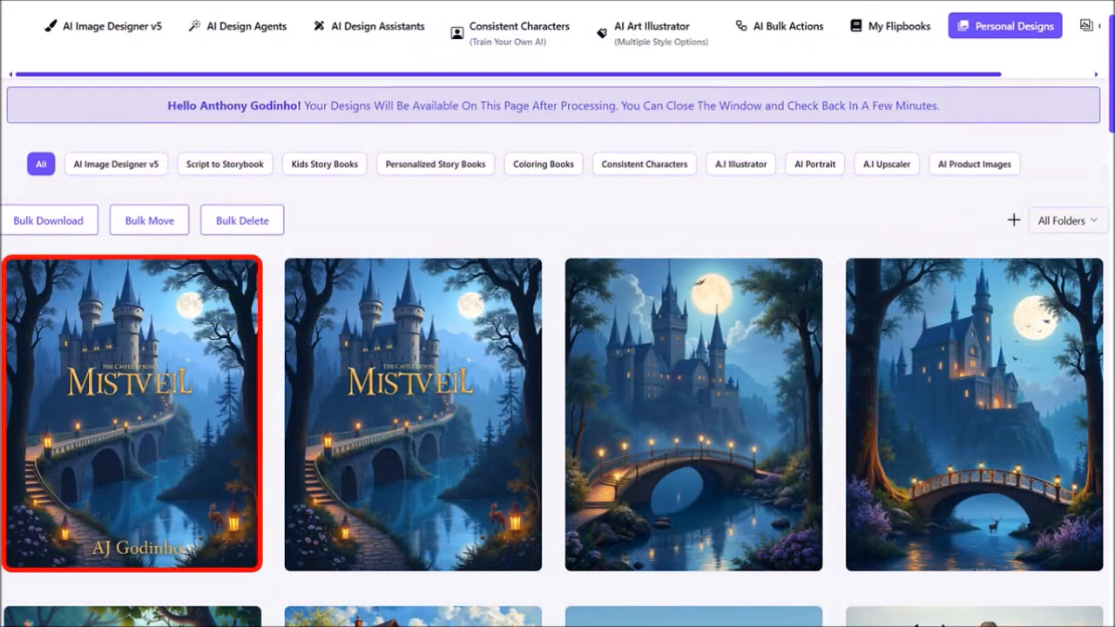